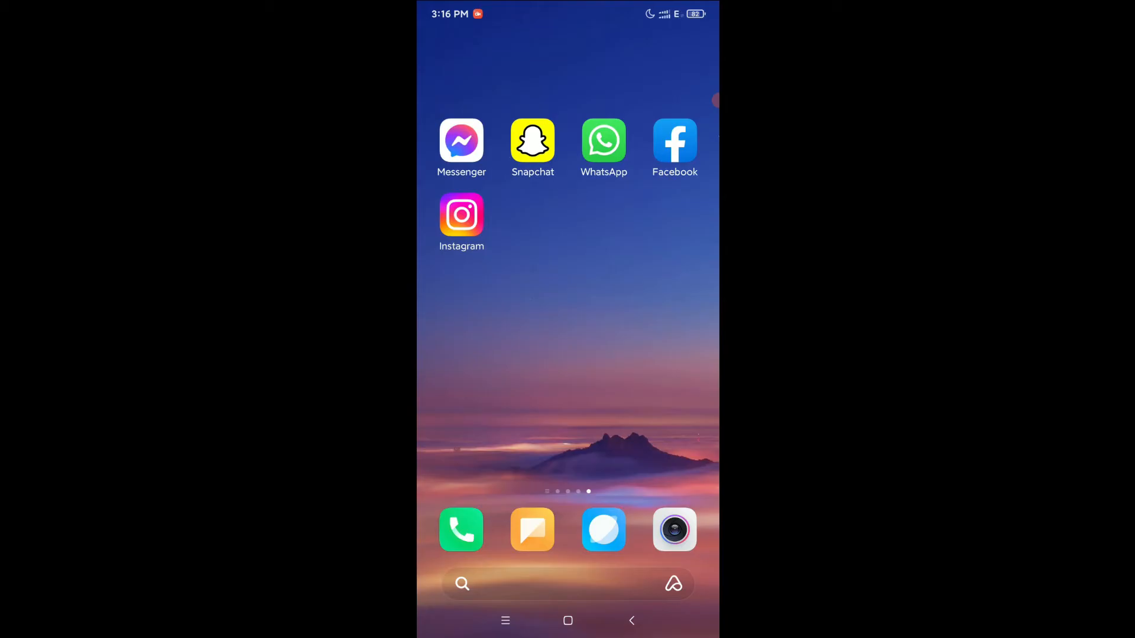
- Swipe across the home screen to reach and launch the Settings app
{"action": "scroll", "scroll_direction": "left", "scroll_amount": 3}
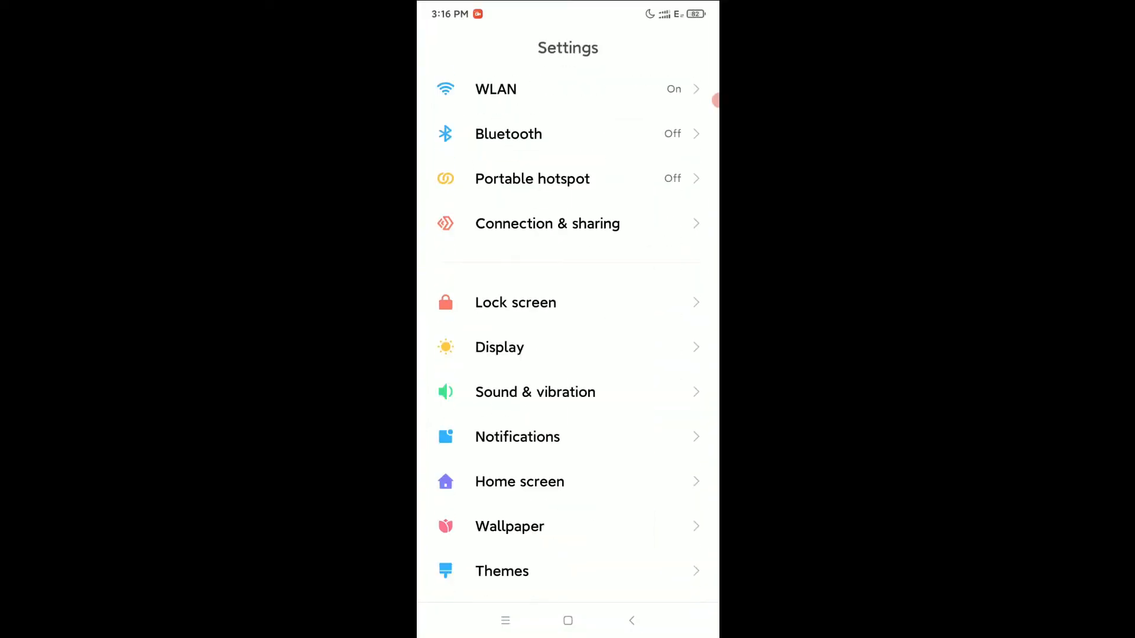
- Go to Apps in Settings and open the Dual apps list
{"action": "scroll", "scroll_direction": "down", "scroll_amount": 3}
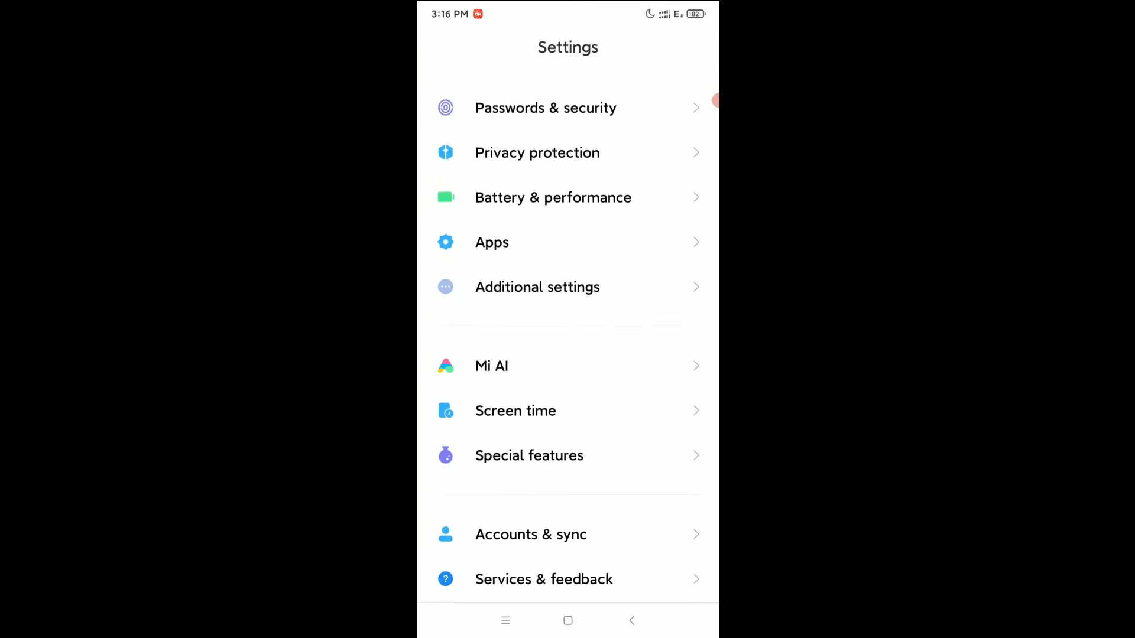
{"action": "left_click", "coordinate": [492, 243]}
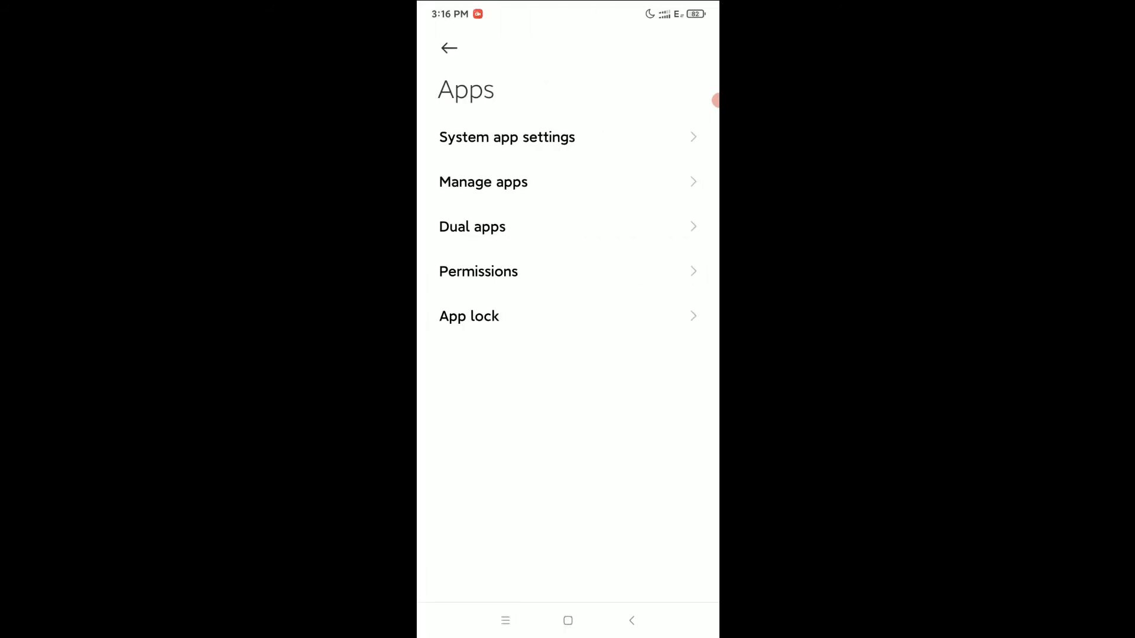
{"action": "left_click", "coordinate": [472, 227]}
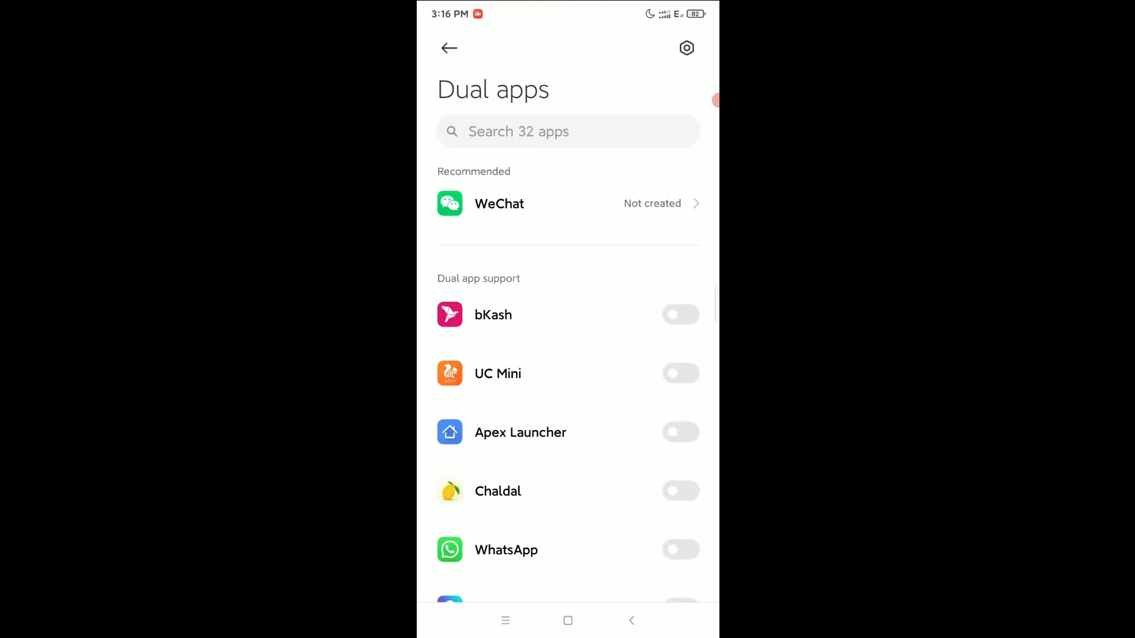
- Switch on Snapchat in the Dual apps list and return to the home screen
{"action": "scroll", "scroll_direction": "down", "scroll_amount": 3}
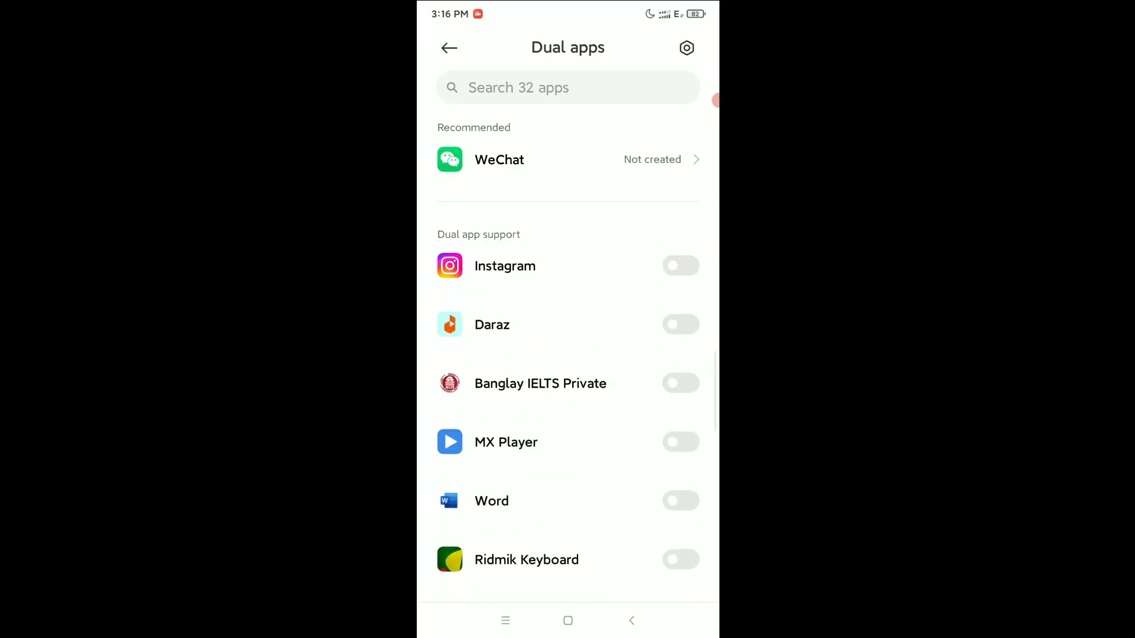
{"action": "scroll", "scroll_direction": "down", "scroll_amount": 3}
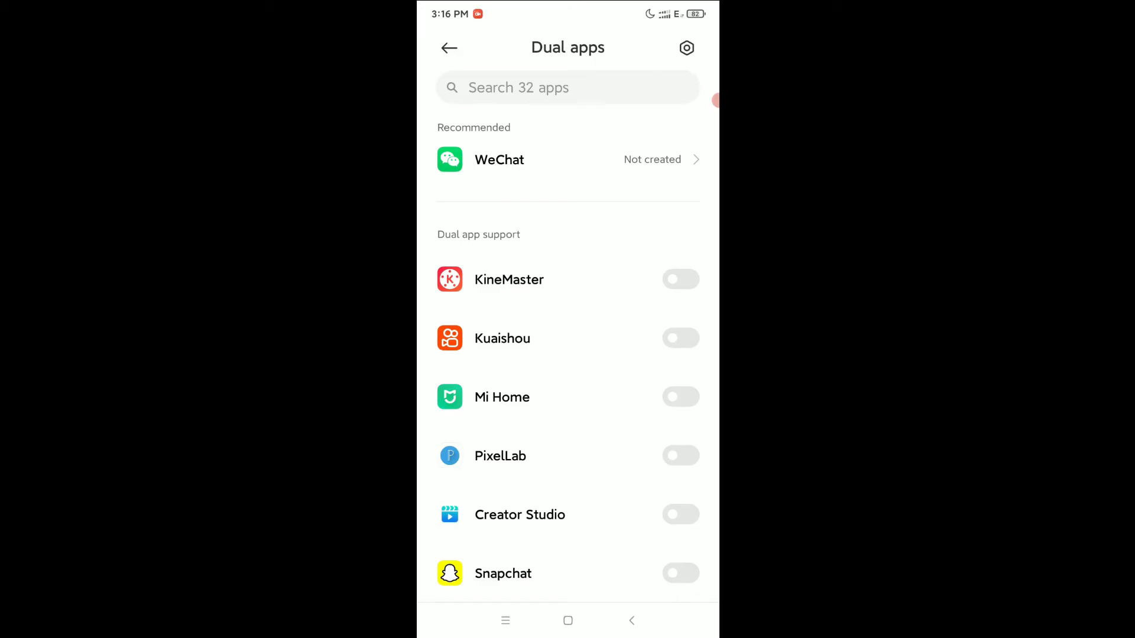
{"action": "left_click", "coordinate": [681, 573]}
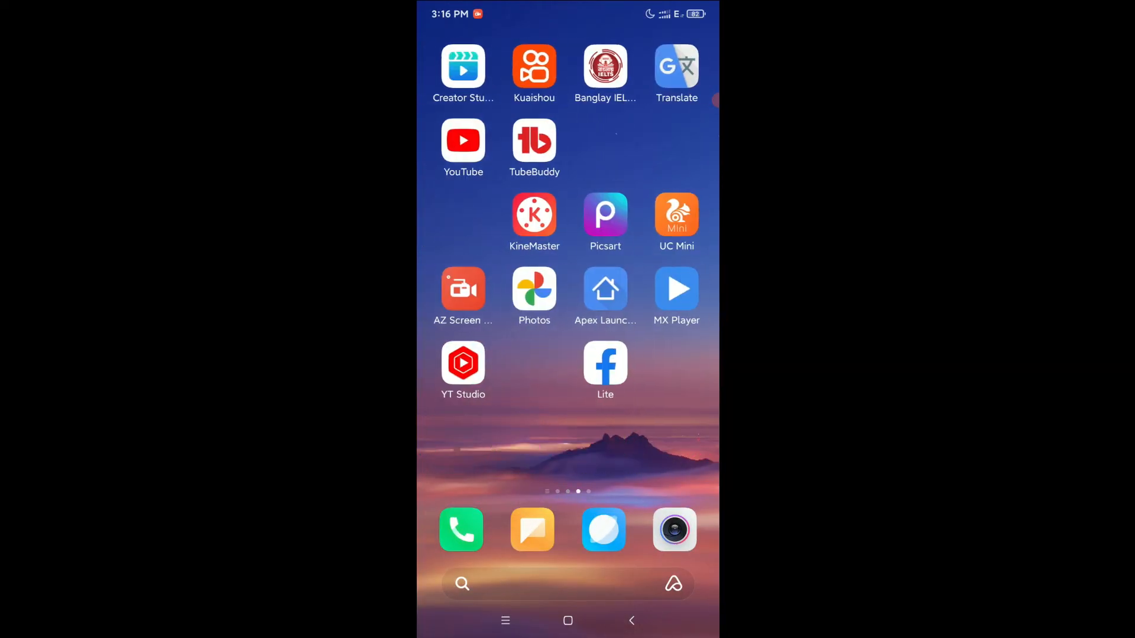
{"action": "scroll", "scroll_direction": "left", "scroll_amount": 3}
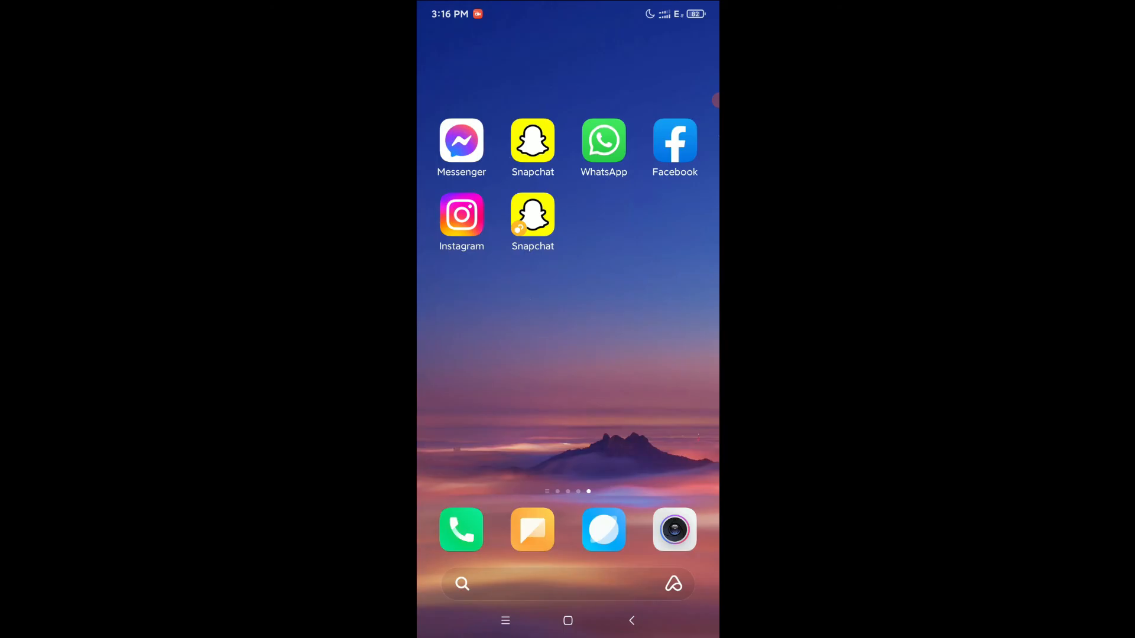